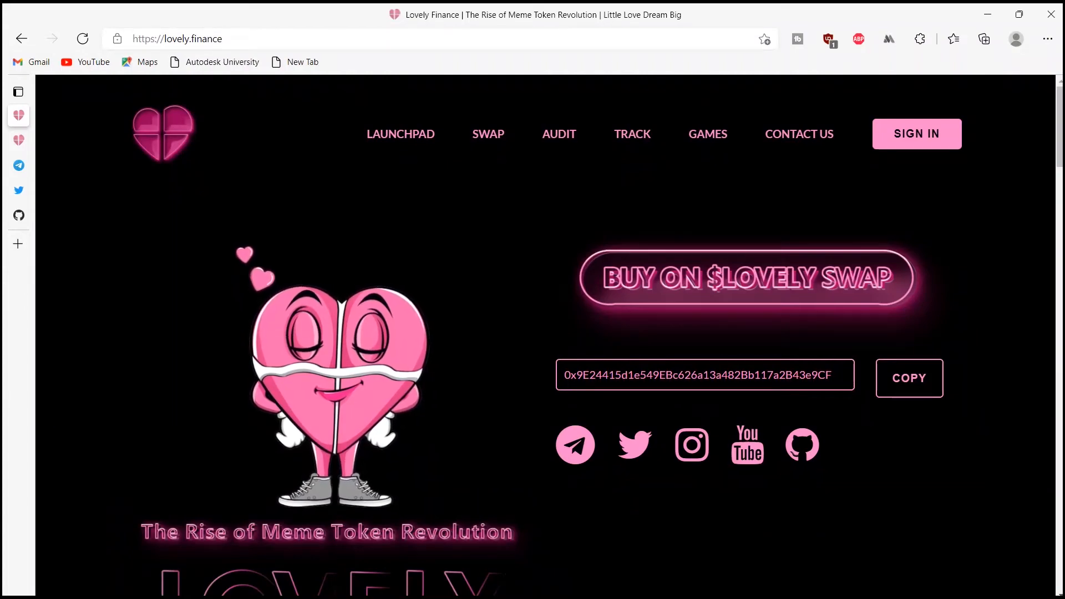
Scroll through the lovely.finance homepage's intro and token details
{"action": "scroll", "scroll_direction": "down", "scroll_amount": 3}
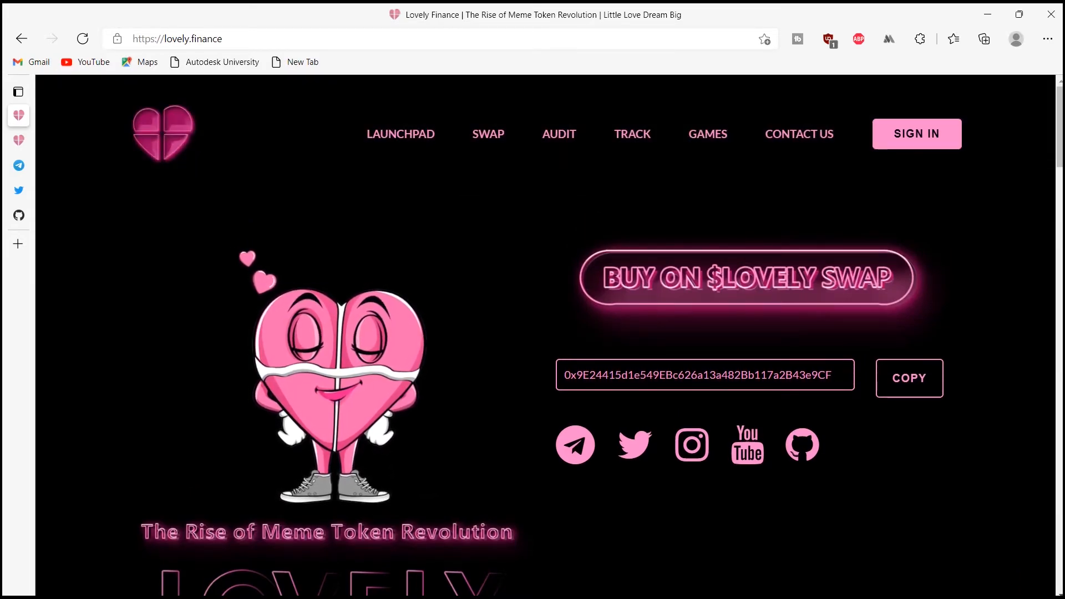
{"action": "scroll", "scroll_direction": "down", "scroll_amount": 3}
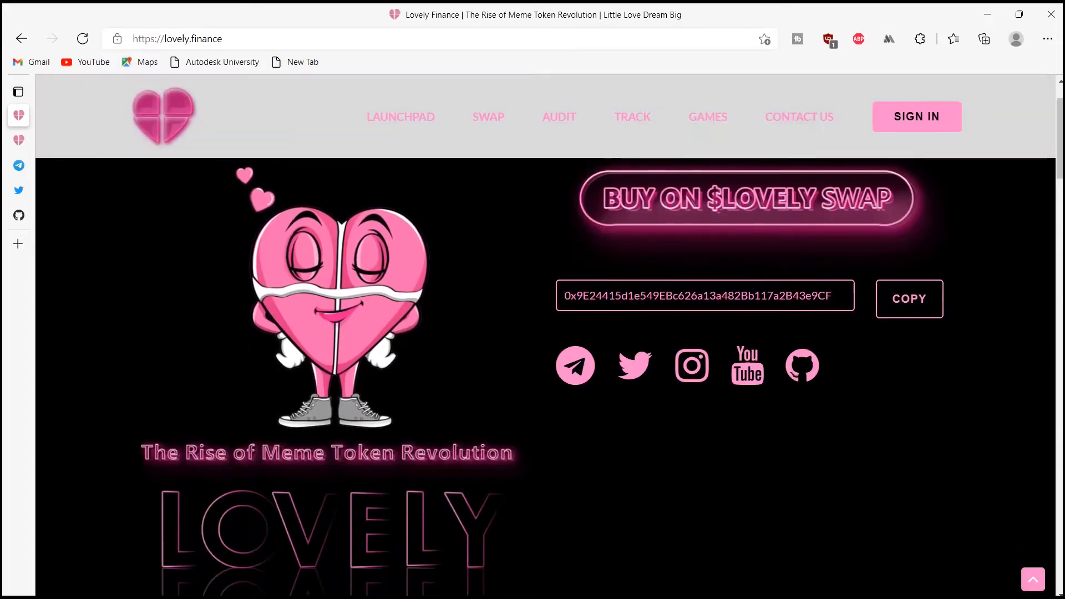
{"action": "scroll", "scroll_direction": "down", "scroll_amount": 3}
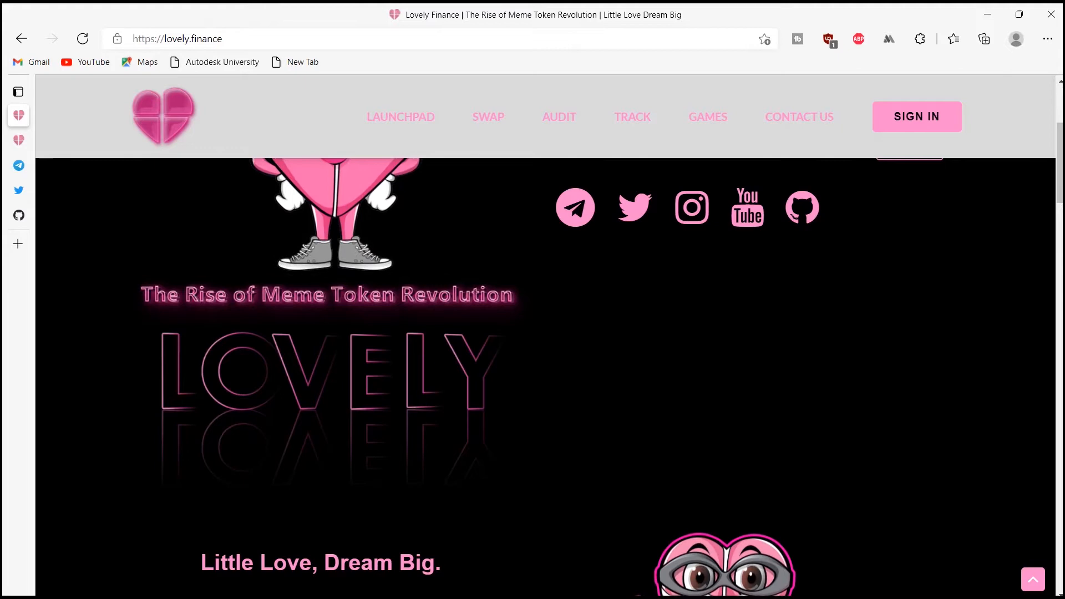
{"action": "scroll", "scroll_direction": "down", "scroll_amount": 3}
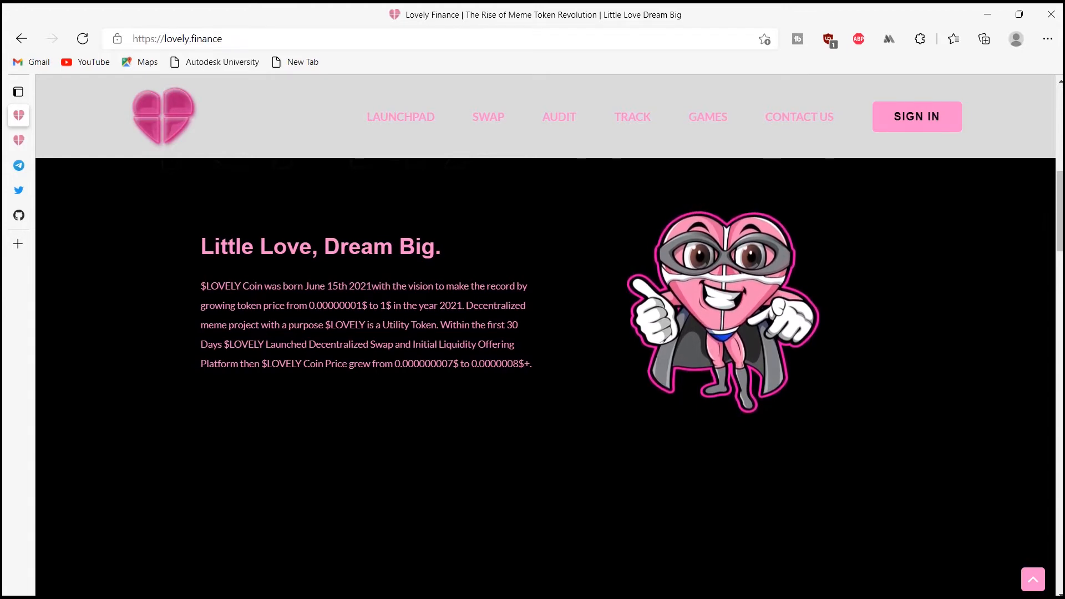
{"action": "scroll", "scroll_direction": "down", "scroll_amount": 3}
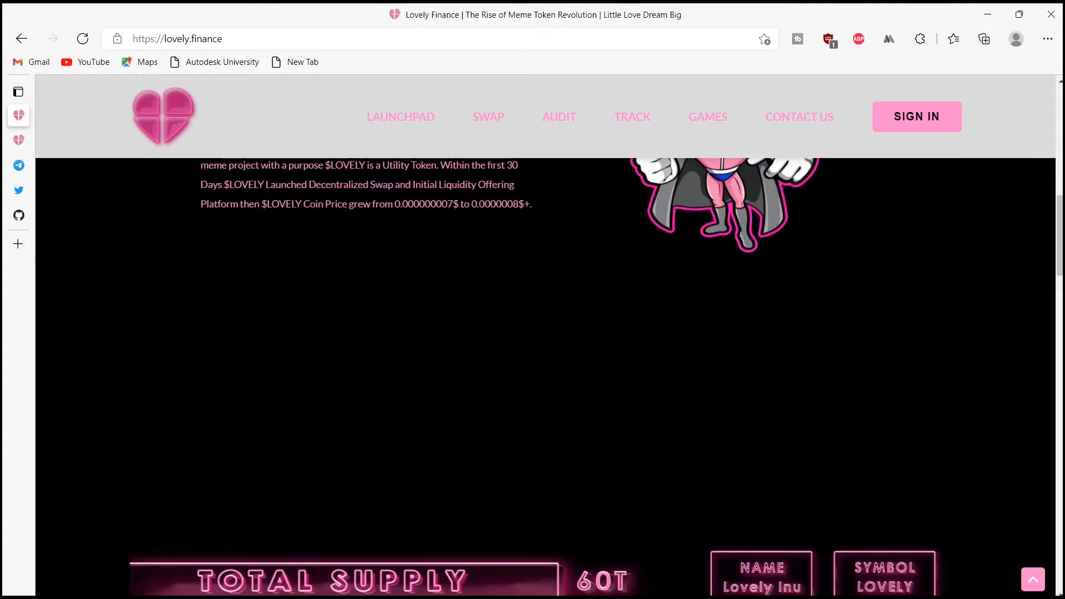
{"action": "scroll", "scroll_direction": "up", "scroll_amount": 3}
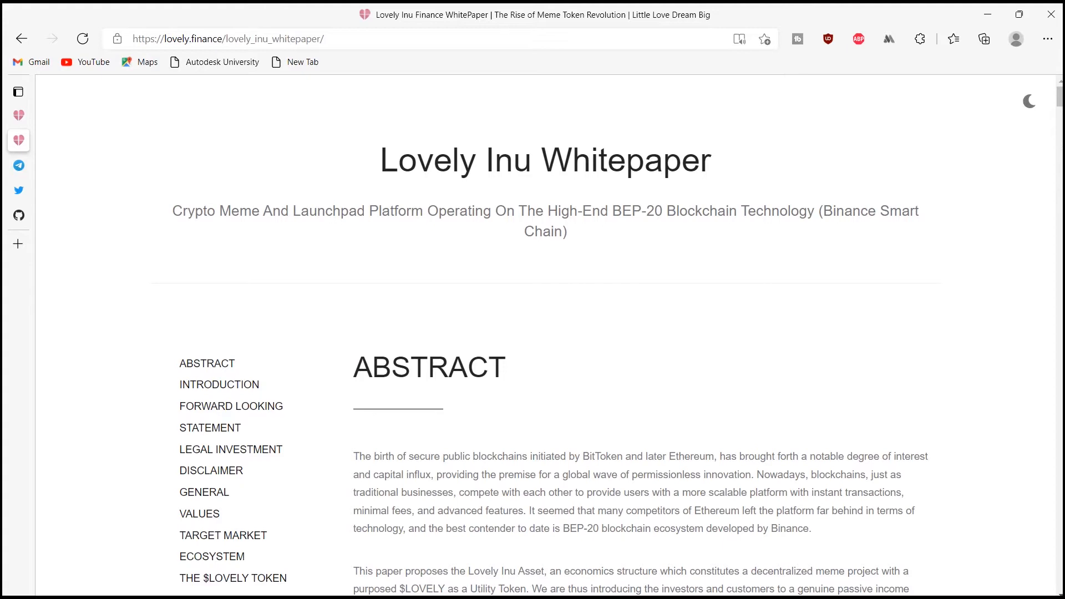
Read the whitepaper's Abstract, Introduction and Forward Looking Statement, then switch to Twitter
{"action": "scroll", "scroll_direction": "down", "scroll_amount": 3}
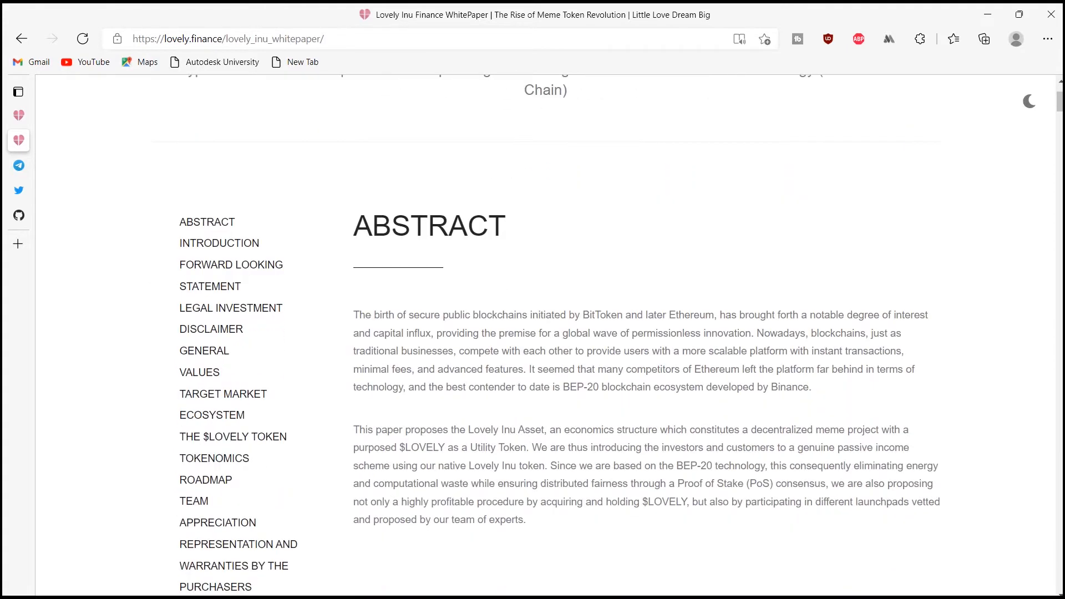
{"action": "scroll", "scroll_direction": "down", "scroll_amount": 3}
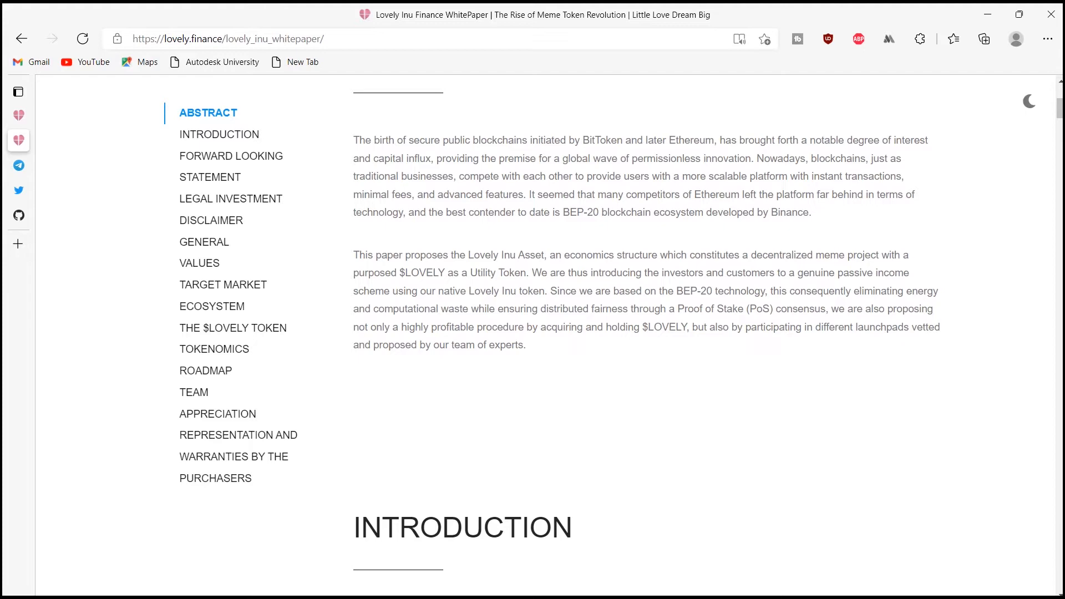
{"action": "left_click", "coordinate": [219, 133]}
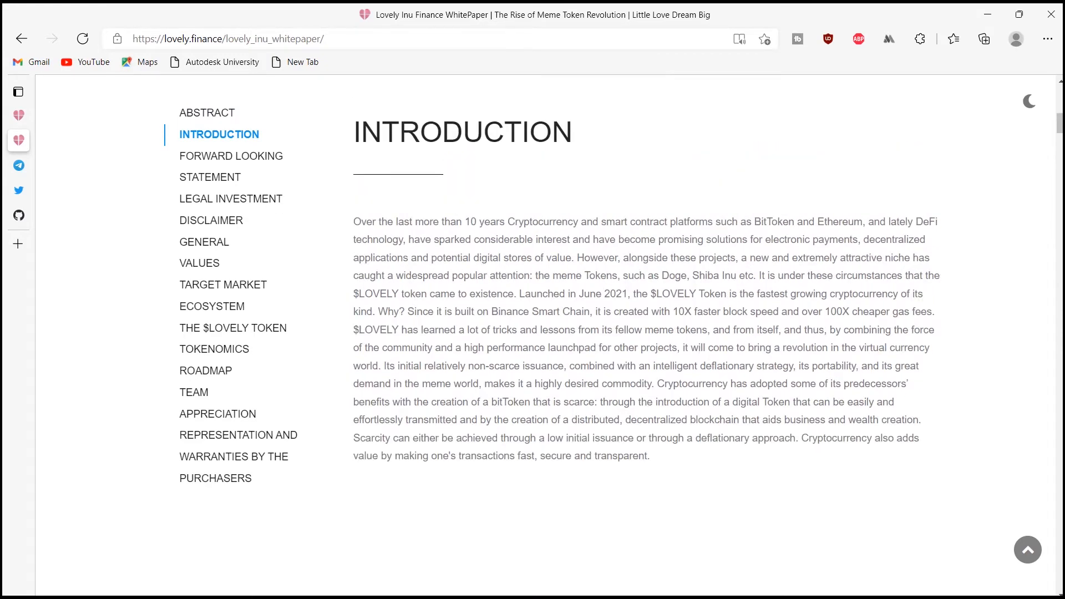
{"action": "left_click", "coordinate": [230, 166]}
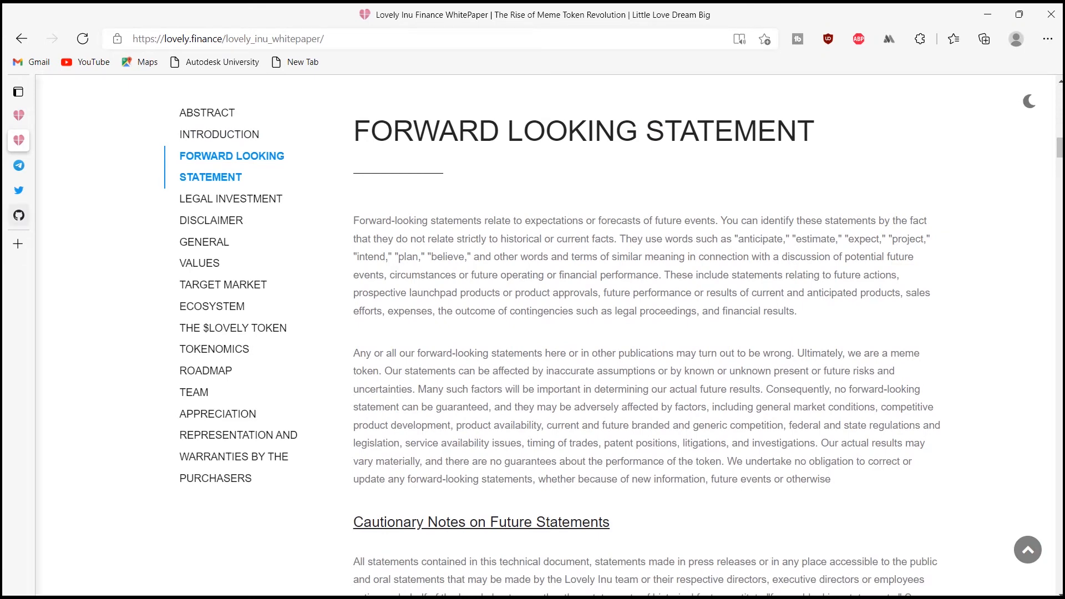
{"action": "left_click", "coordinate": [18, 190]}
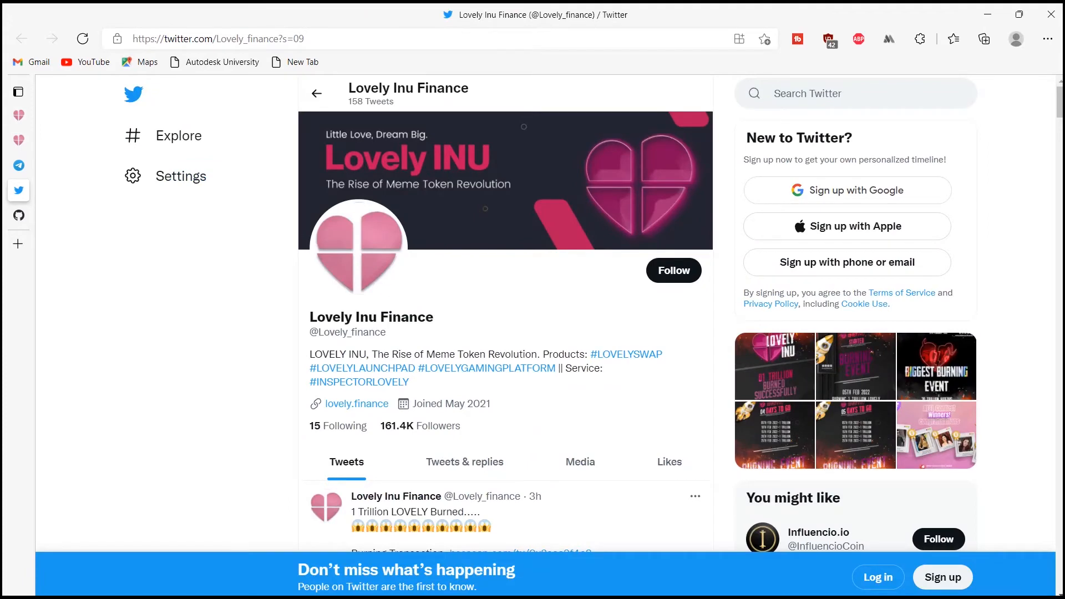
Scroll the Lovely Inu Finance timeline through token burn and BitMart listing tweets
{"action": "scroll", "scroll_direction": "down", "scroll_amount": 3}
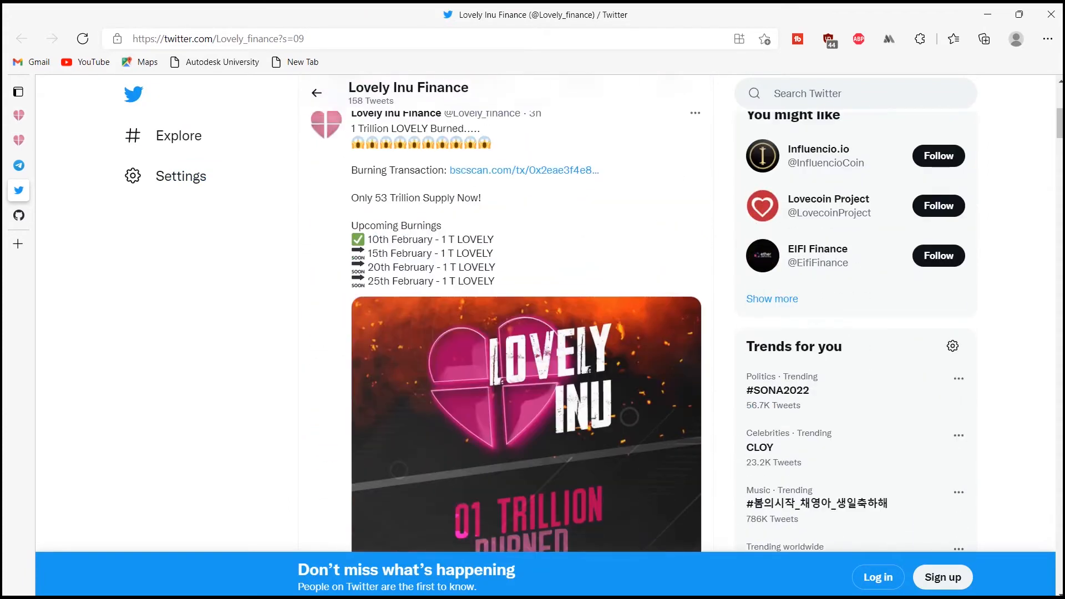
{"action": "scroll", "scroll_direction": "down", "scroll_amount": 3}
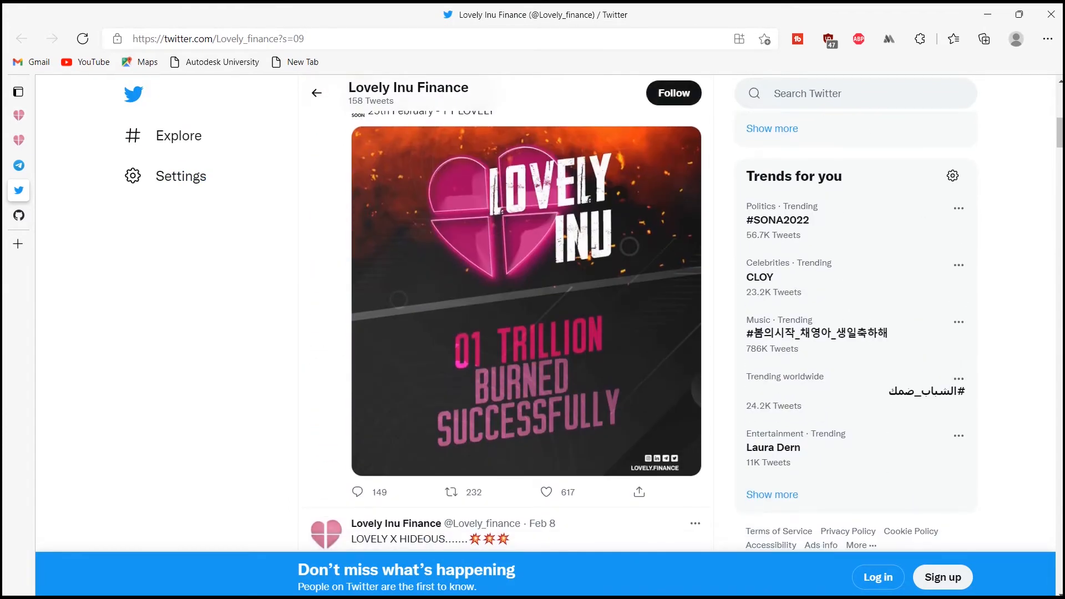
{"action": "scroll", "scroll_direction": "down", "scroll_amount": 3}
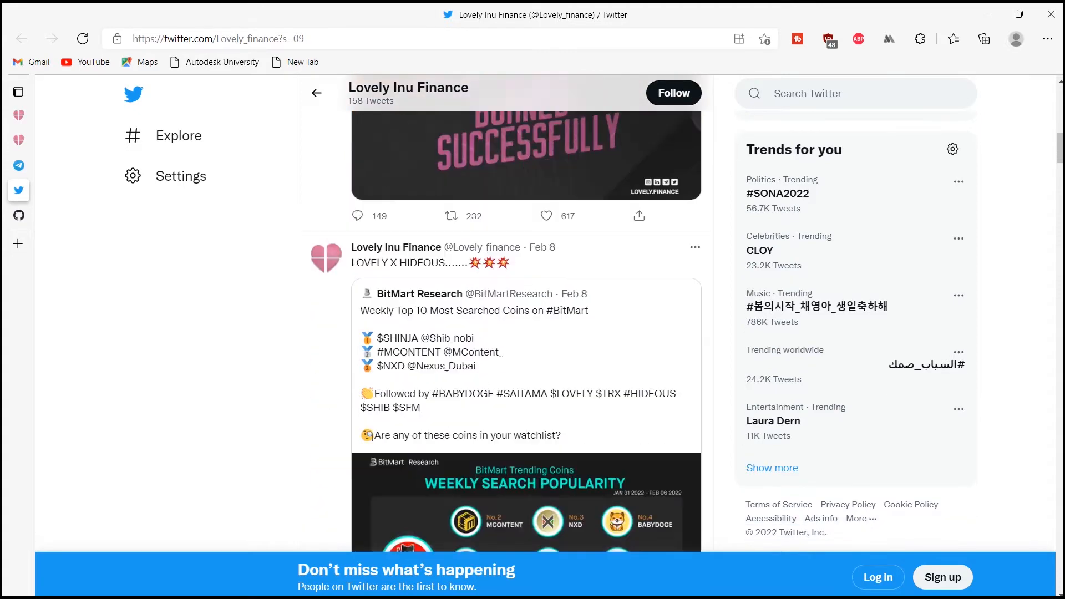
{"action": "scroll", "scroll_direction": "down", "scroll_amount": 3}
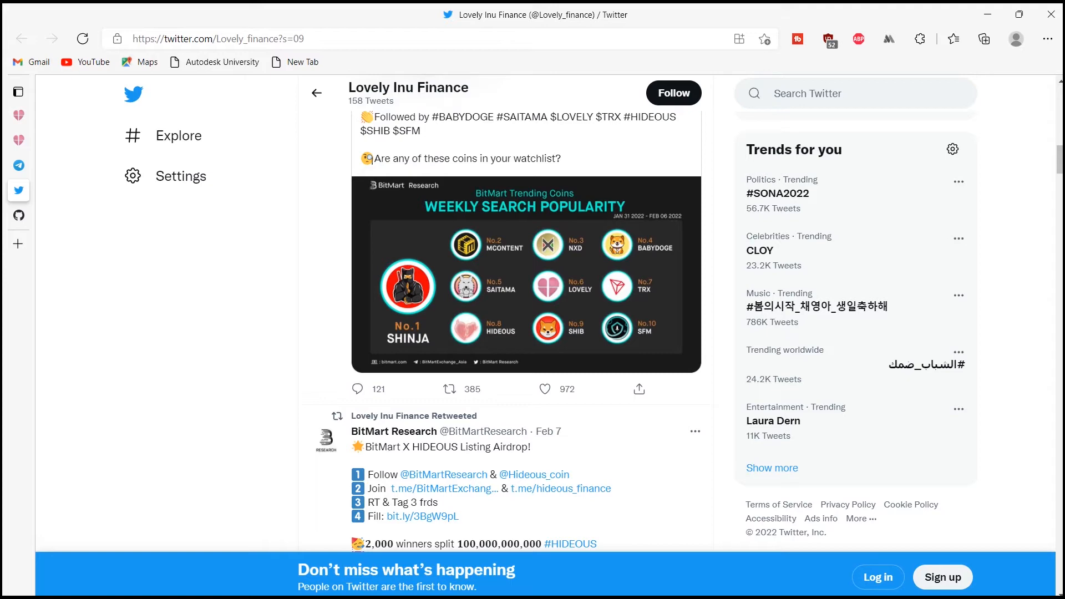
{"action": "scroll", "scroll_direction": "down", "scroll_amount": 3}
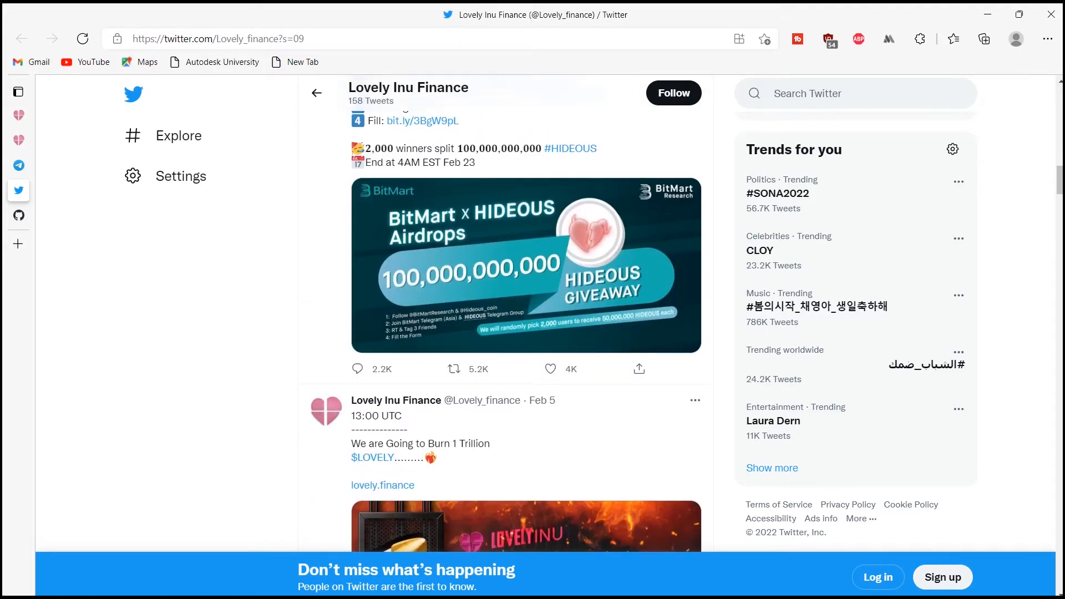
{"action": "scroll", "scroll_direction": "down", "scroll_amount": 3}
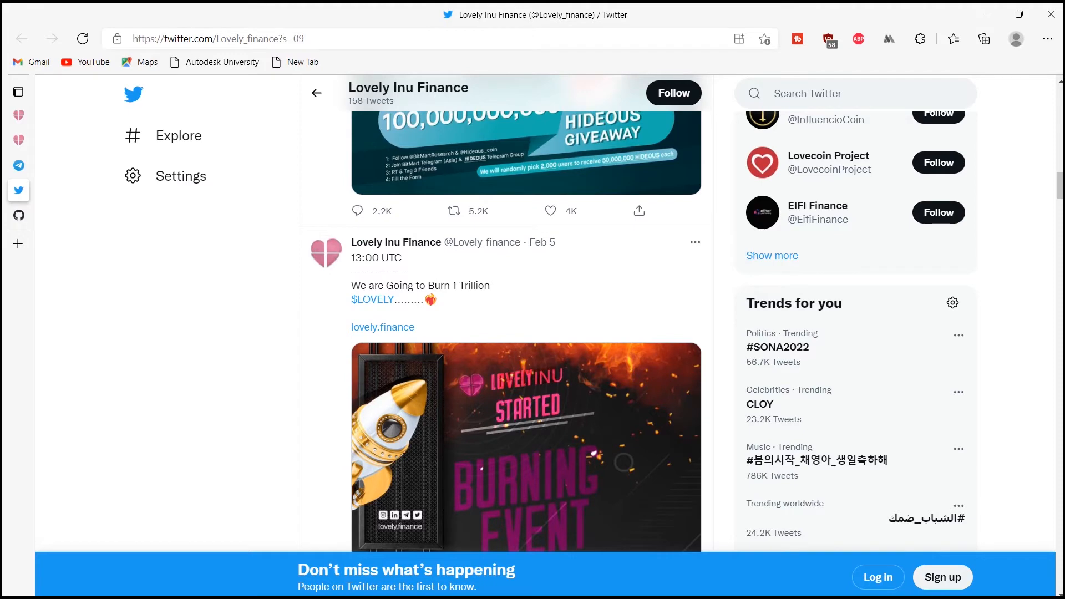
{"action": "scroll", "scroll_direction": "down", "scroll_amount": 3}
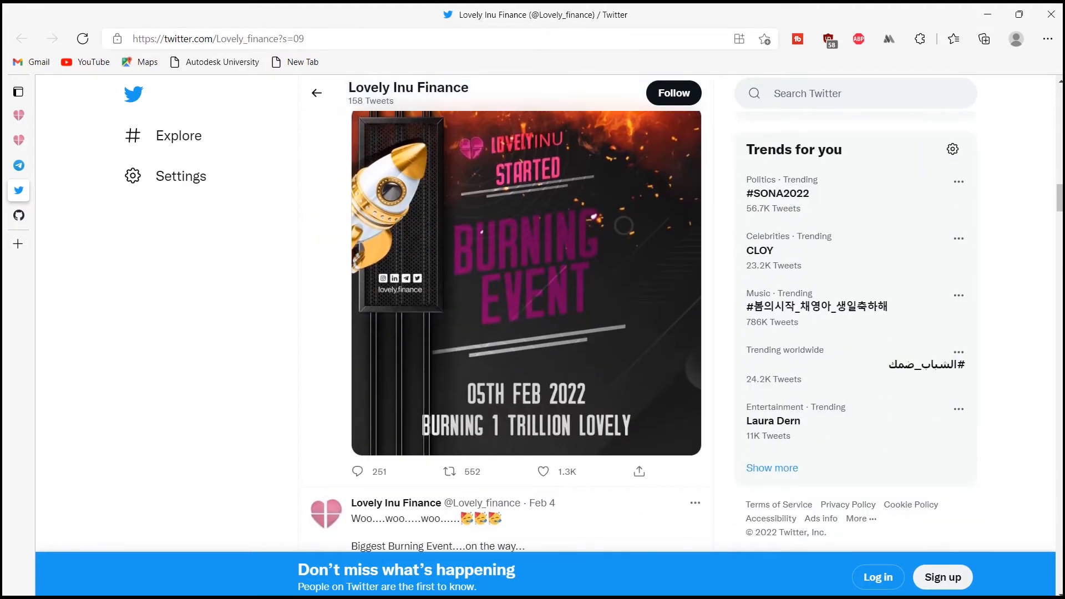
{"action": "scroll", "scroll_direction": "down", "scroll_amount": 3}
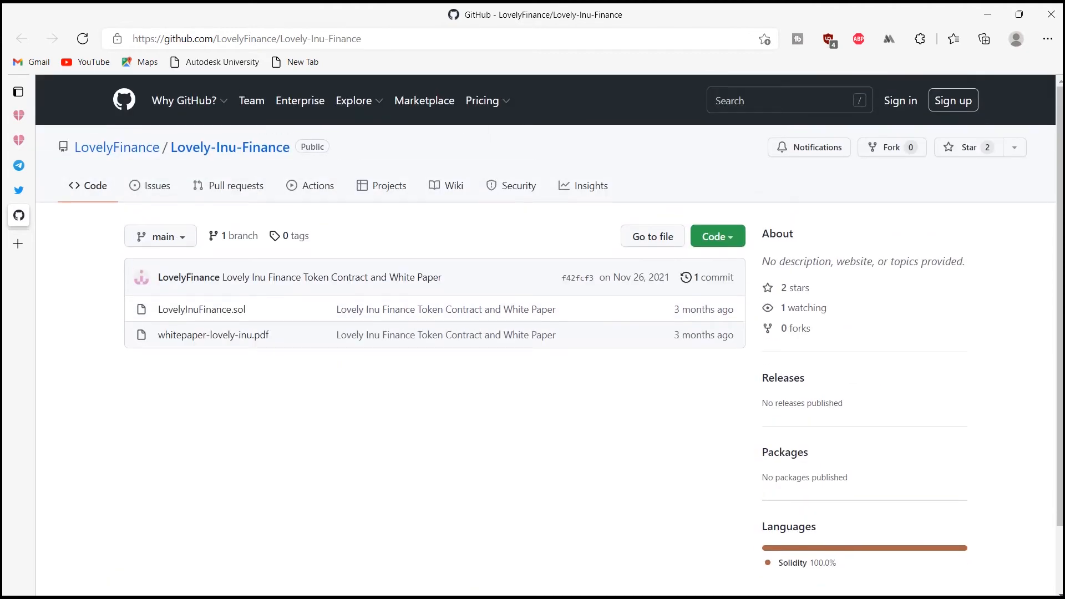
Glance at the Telegram group page, then return to the whitepaper's forward-looking statement
{"action": "left_click", "coordinate": [18, 165]}
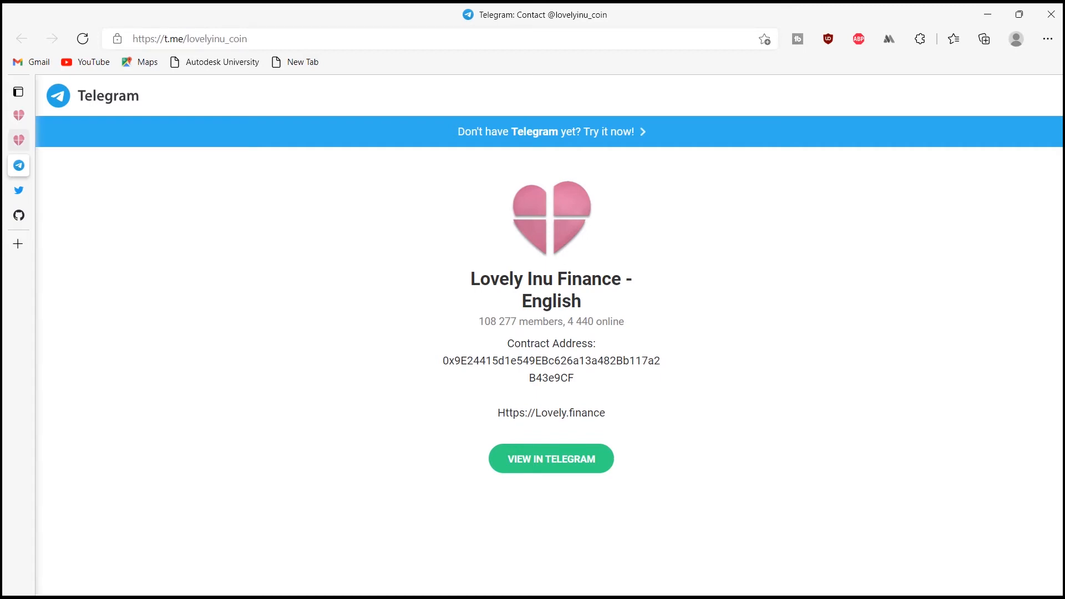
{"action": "left_click", "coordinate": [551, 412]}
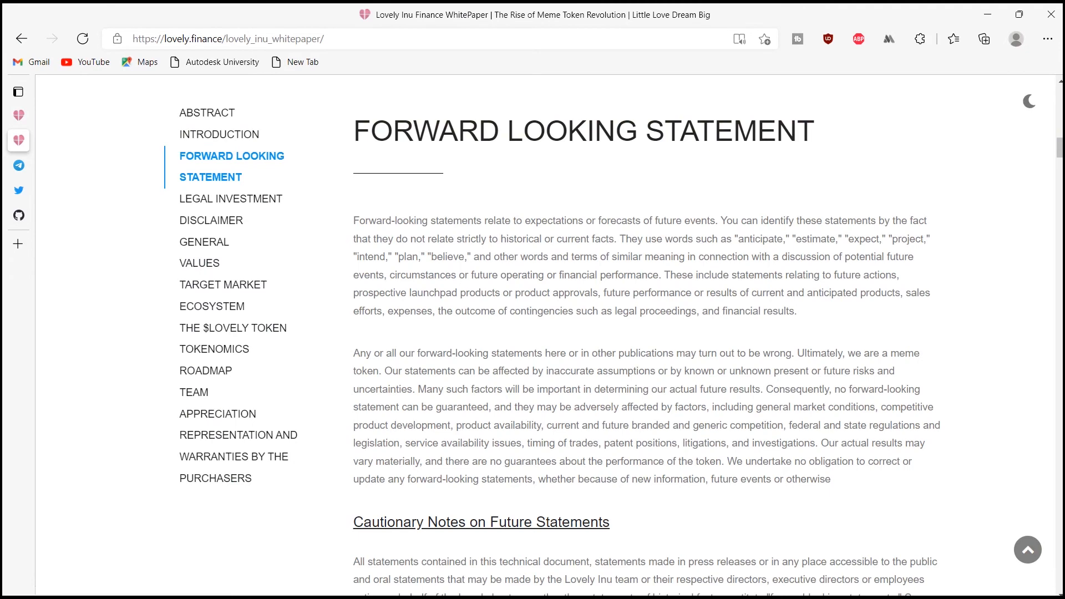
Read the whitepaper's Legal Investment Disclaimer and General sections
{"action": "scroll", "scroll_direction": "down", "scroll_amount": 3}
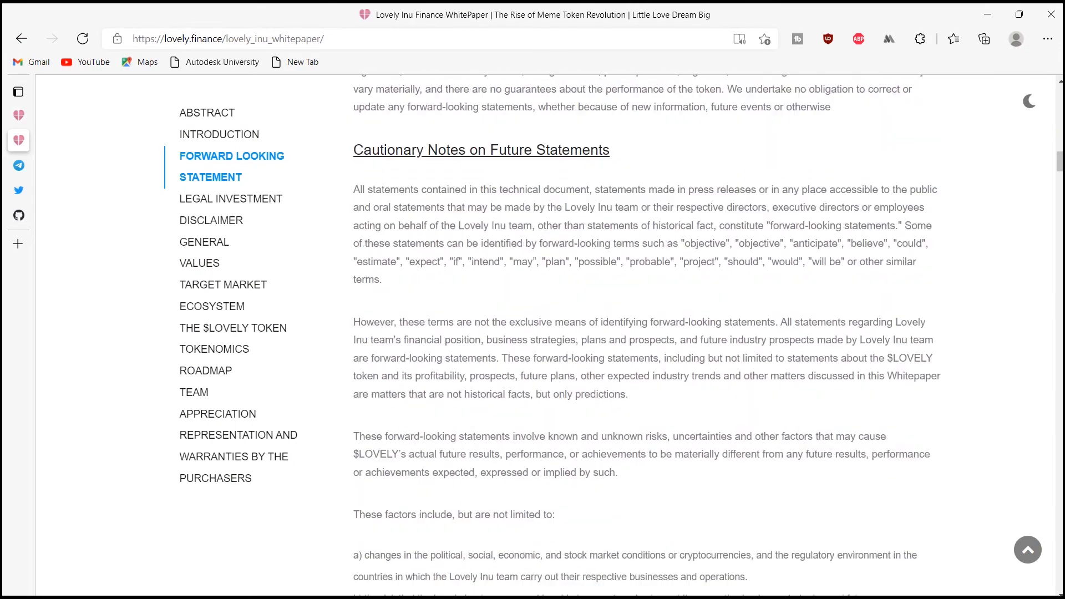
{"action": "scroll", "scroll_direction": "down", "scroll_amount": 3}
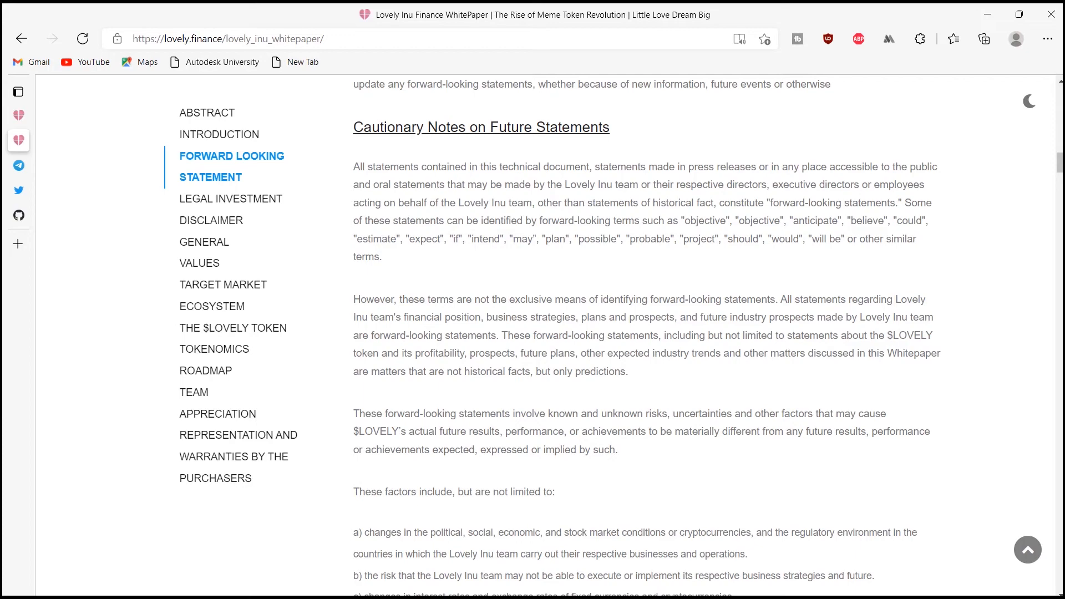
{"action": "scroll", "scroll_direction": "down", "scroll_amount": 3}
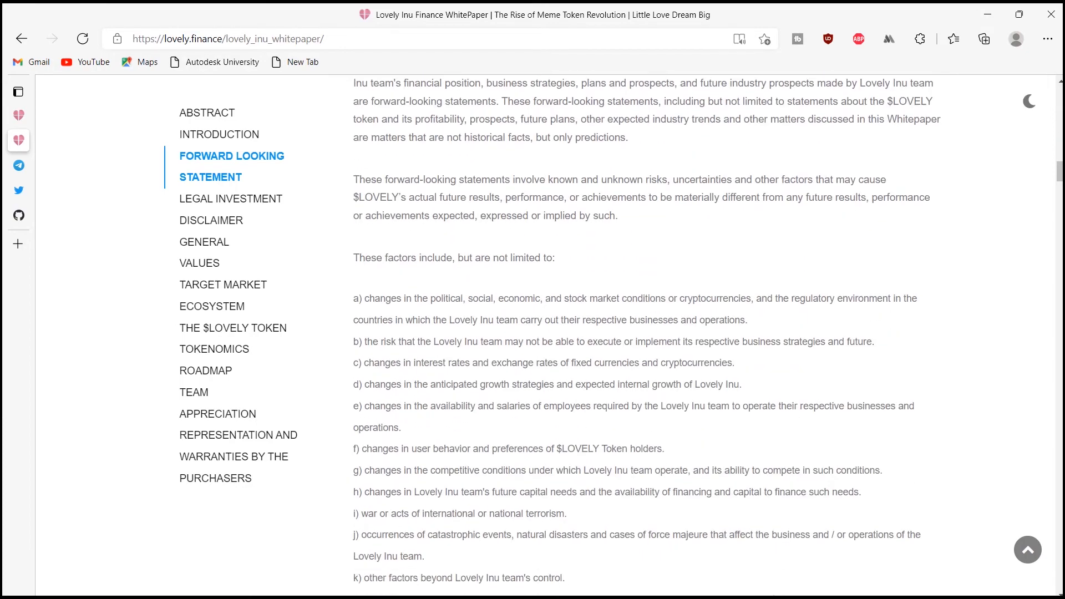
{"action": "left_click", "coordinate": [231, 198]}
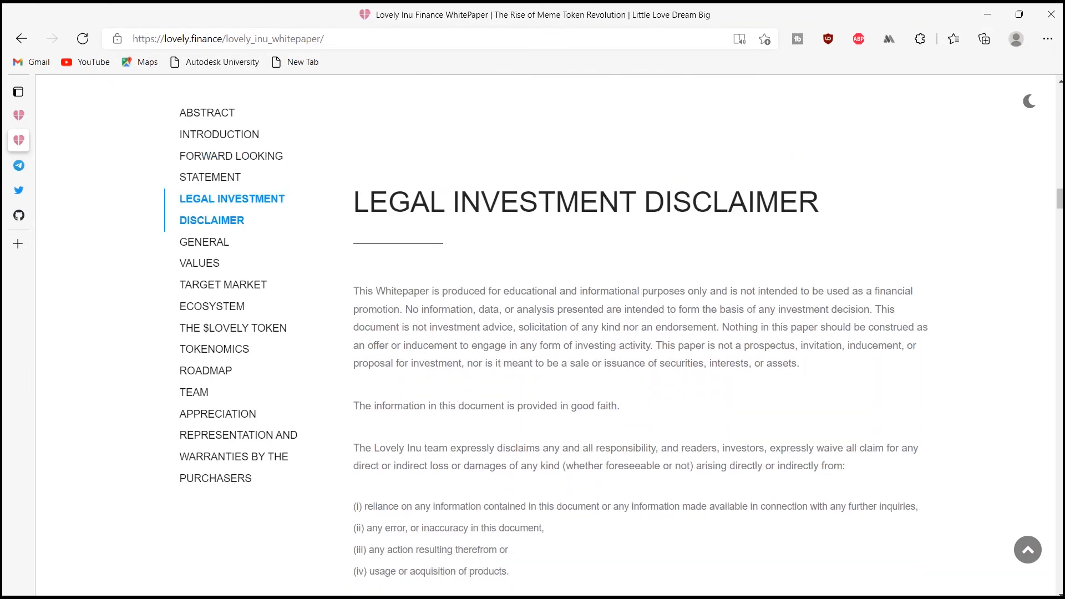
{"action": "scroll", "scroll_direction": "down", "scroll_amount": 3}
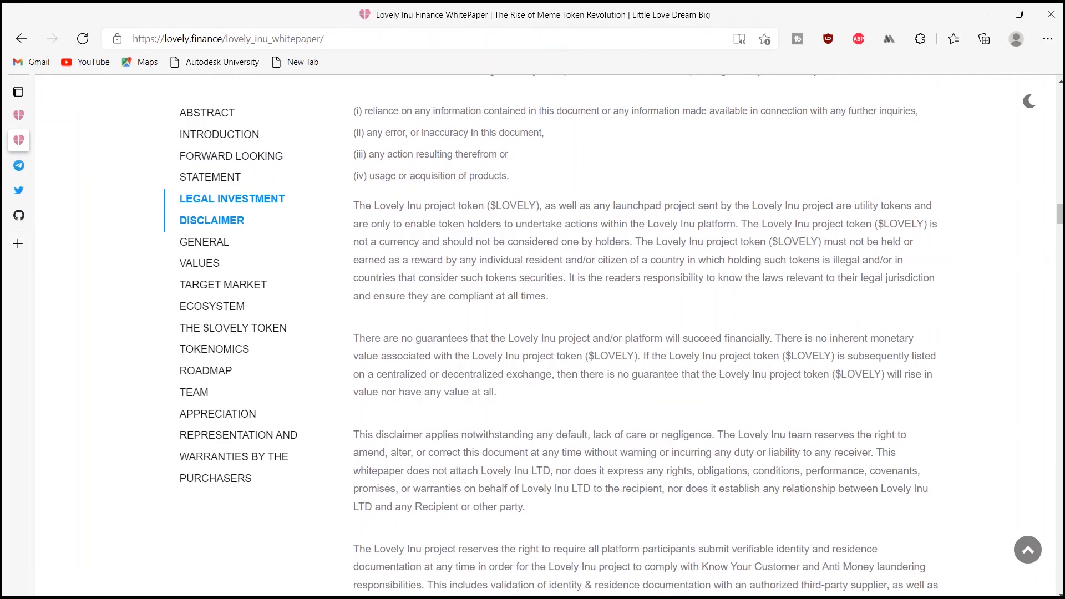
{"action": "scroll", "scroll_direction": "down", "scroll_amount": 3}
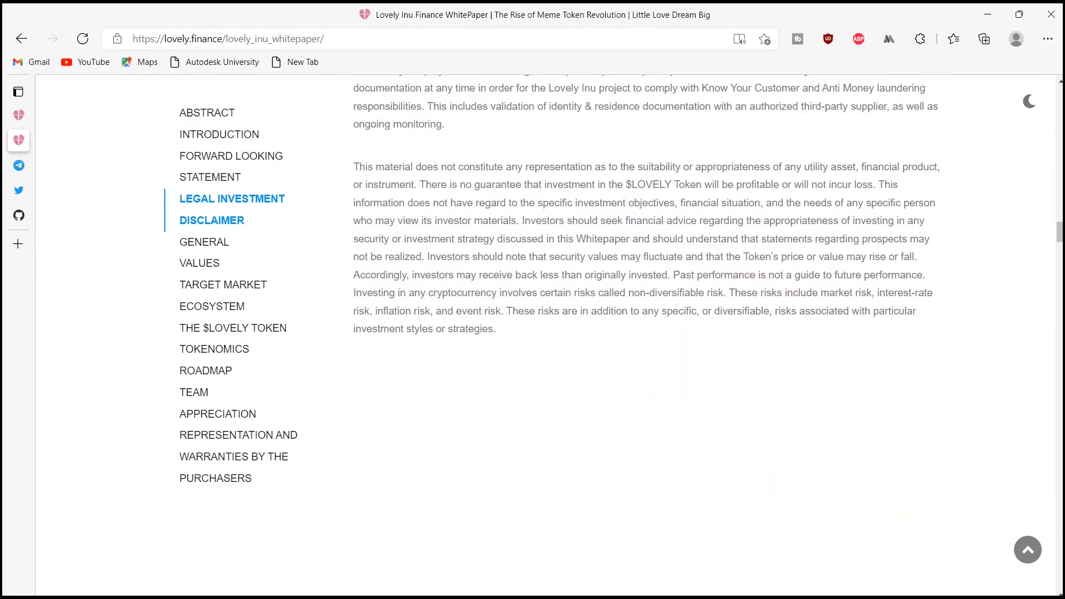
{"action": "left_click", "coordinate": [204, 242]}
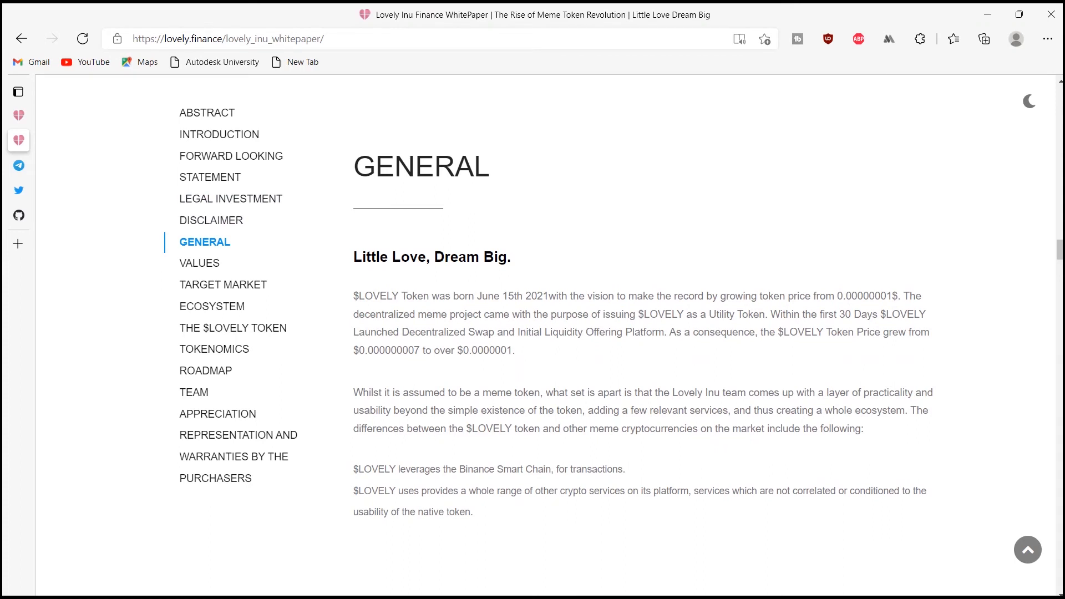
Briefly visit the homepage, then return to the whitepaper's Values section
{"action": "scroll", "scroll_direction": "down", "scroll_amount": 3}
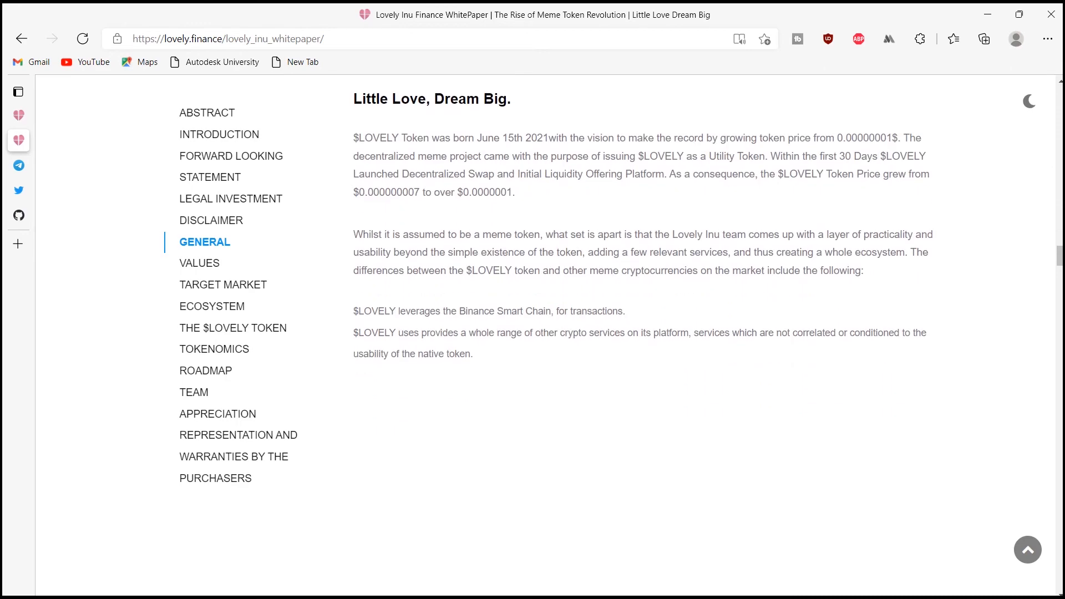
{"action": "left_click", "coordinate": [199, 263]}
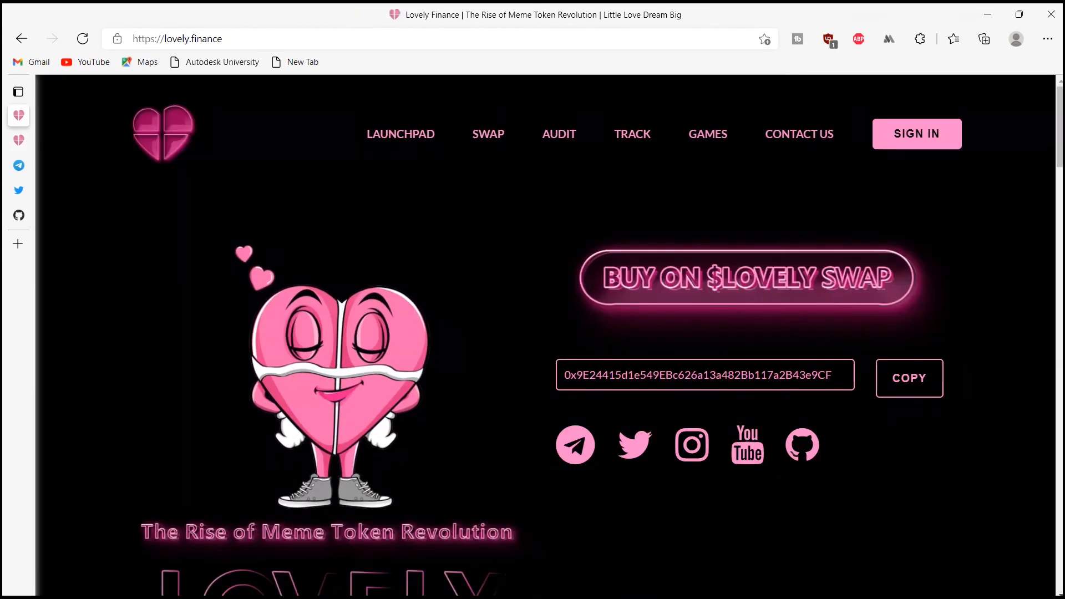
{"action": "left_click", "coordinate": [82, 39]}
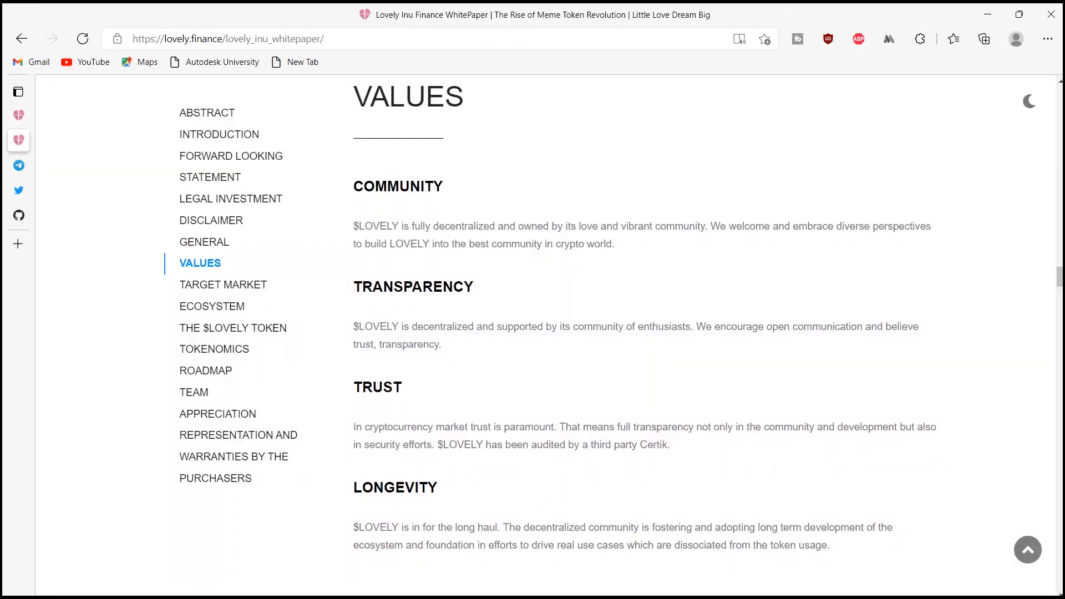
{"action": "scroll", "scroll_direction": "up", "scroll_amount": 3}
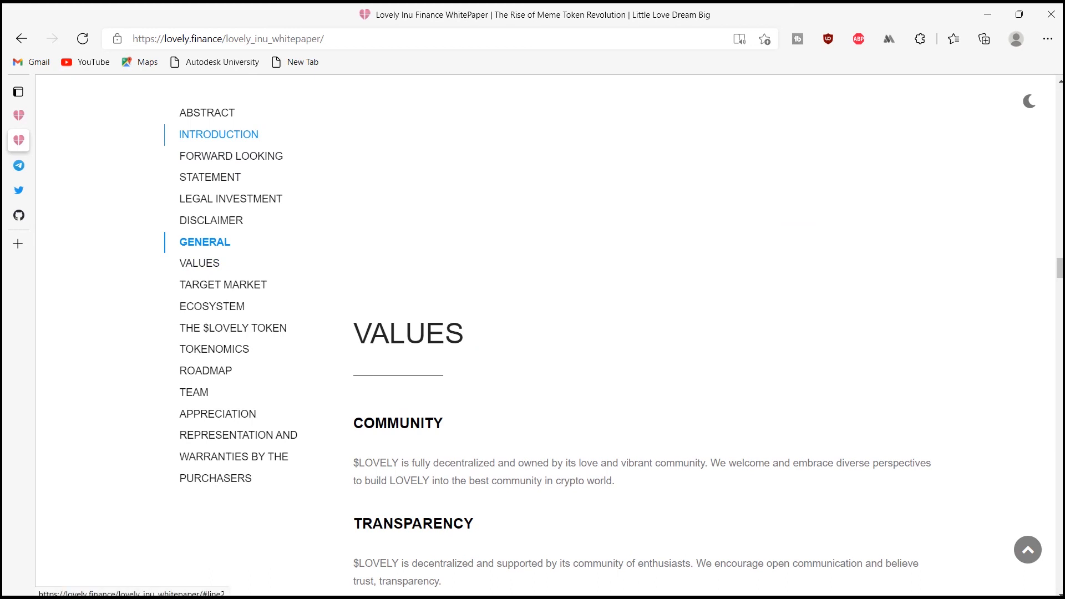